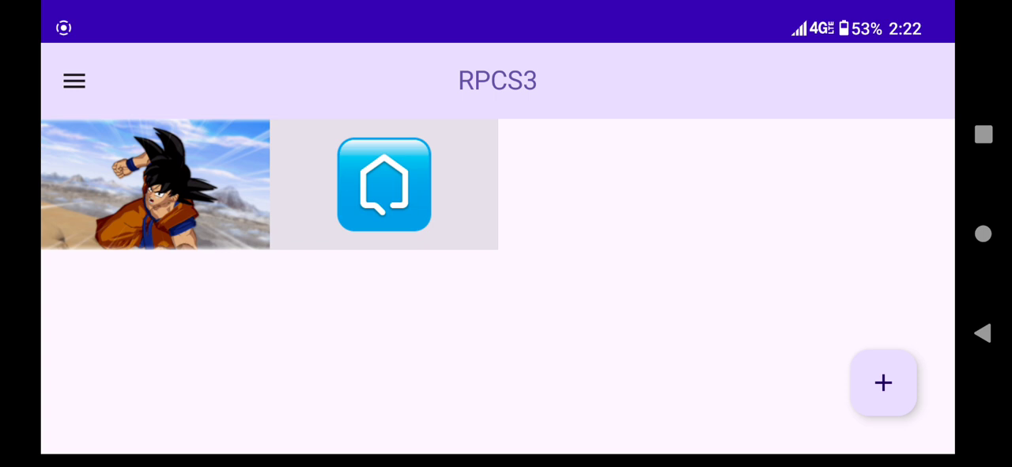
- Launch the Dragon Ball game from the library and tap virtual gamepad buttons while the screen stays black
click(155, 183)
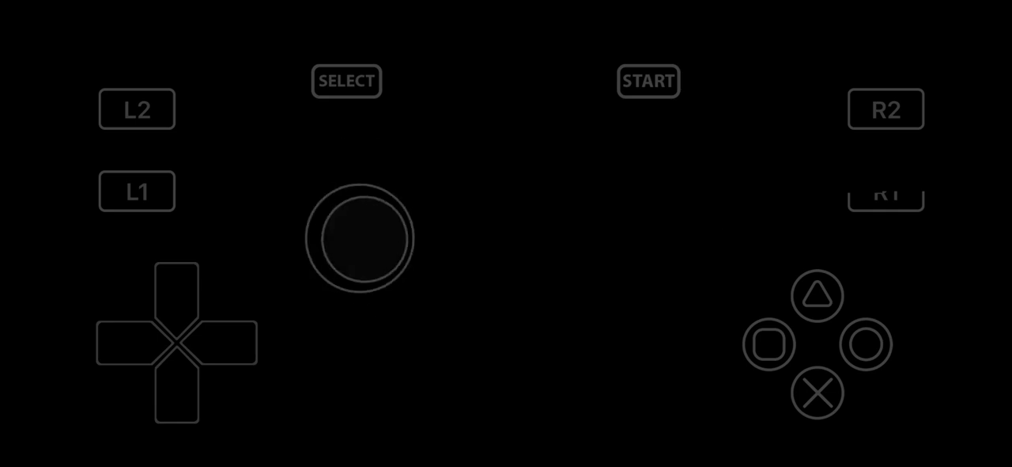
drag(361, 238, 367, 293)
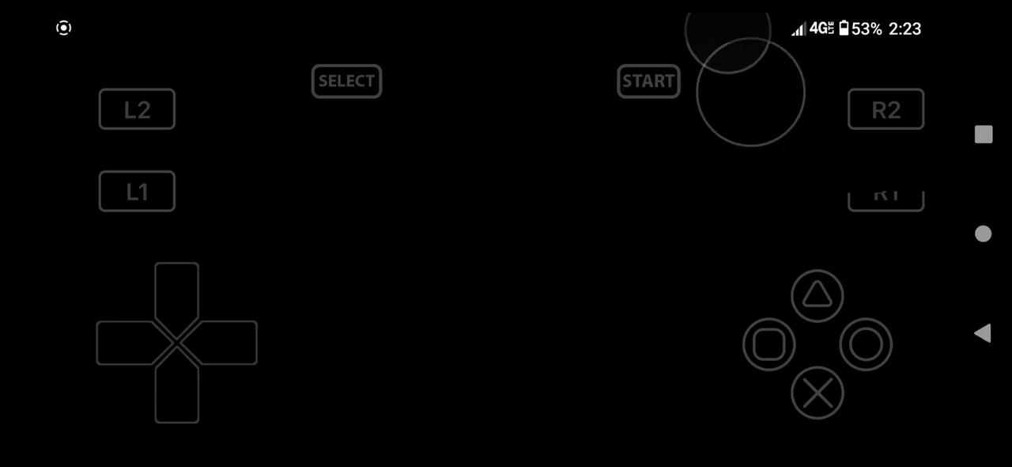
click(816, 393)
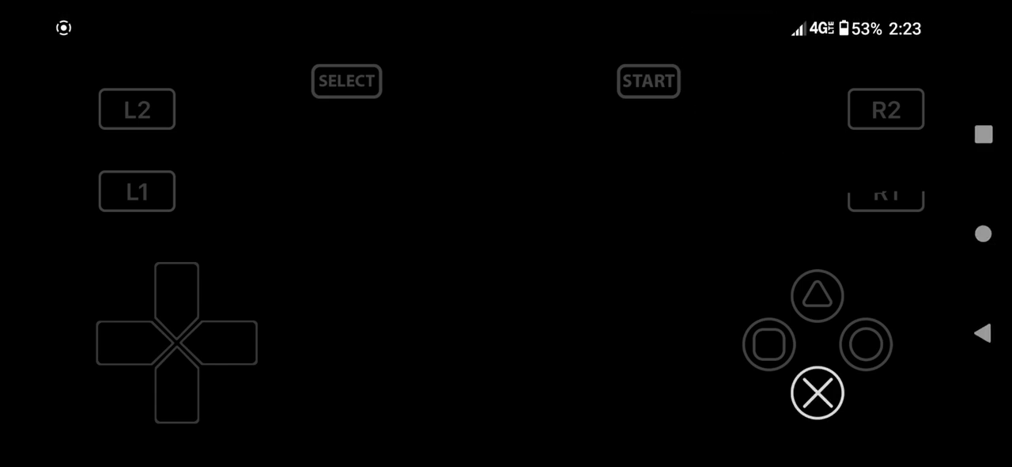
click(816, 392)
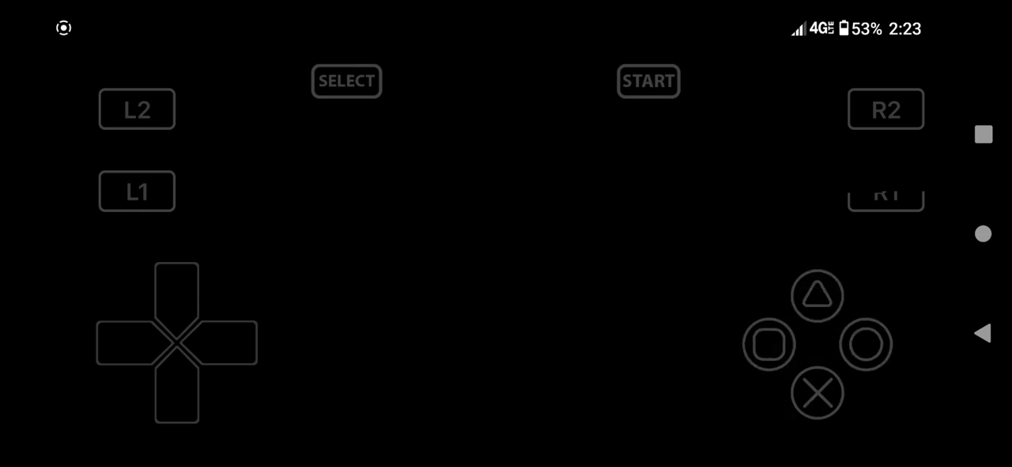